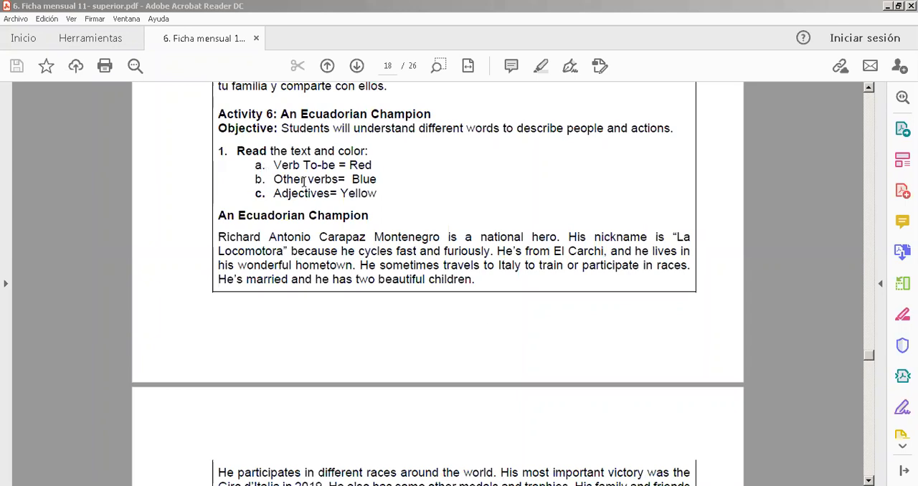
{"action": "mouse_move", "coordinate": [488, 338]}
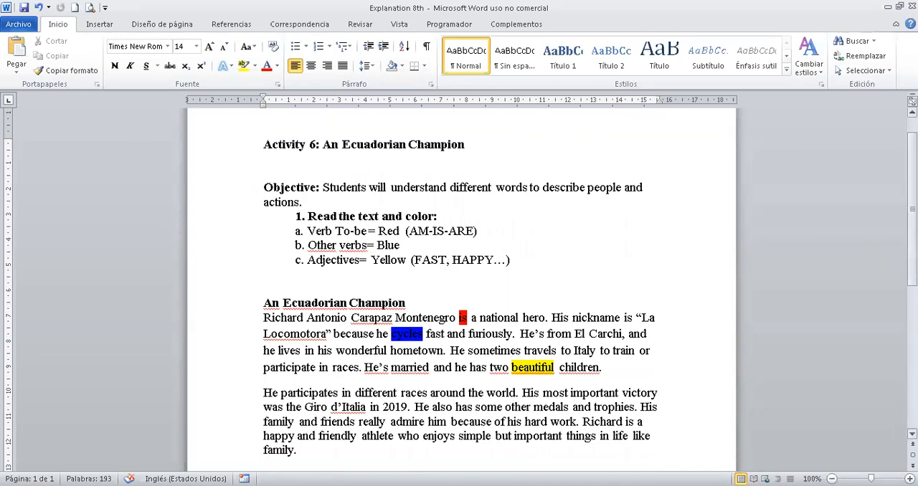
- Select the colour key's 'Red' label and turn it red, with space below the title
{"action": "scroll", "scroll_direction": "down", "scroll_amount": 3}
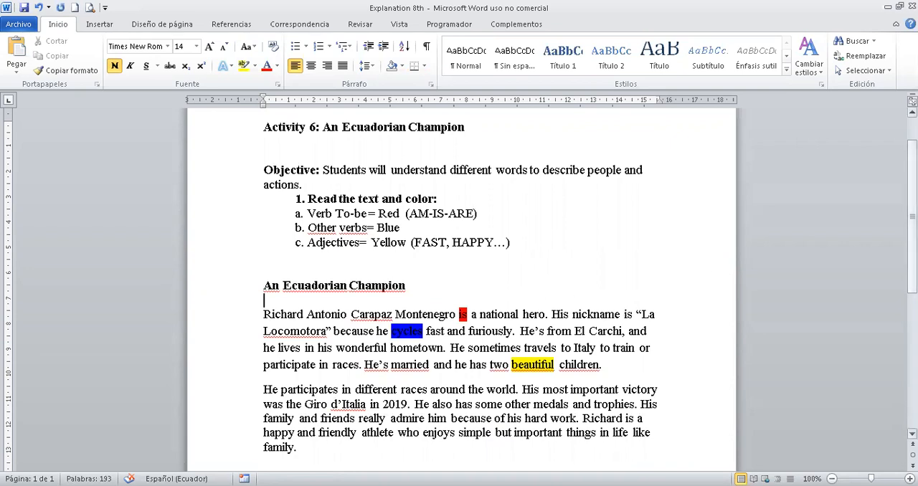
{"action": "scroll", "scroll_direction": "down", "scroll_amount": 3}
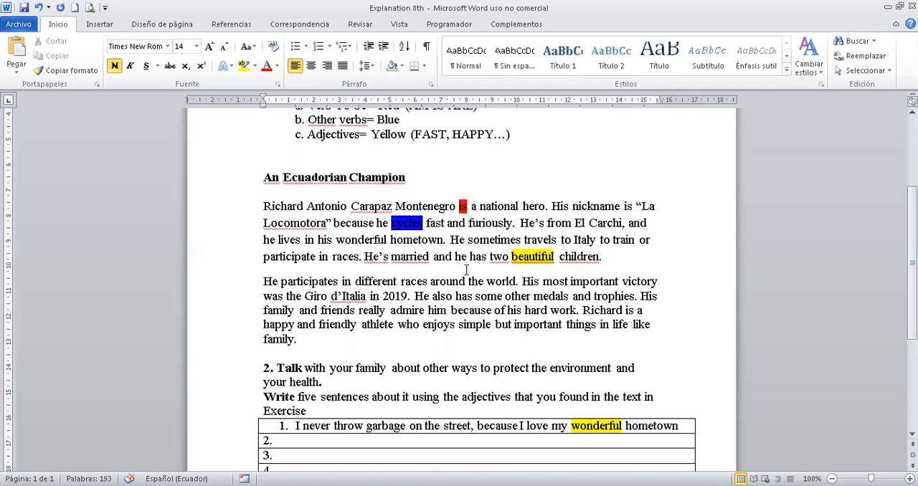
{"action": "mouse_move", "coordinate": [518, 295]}
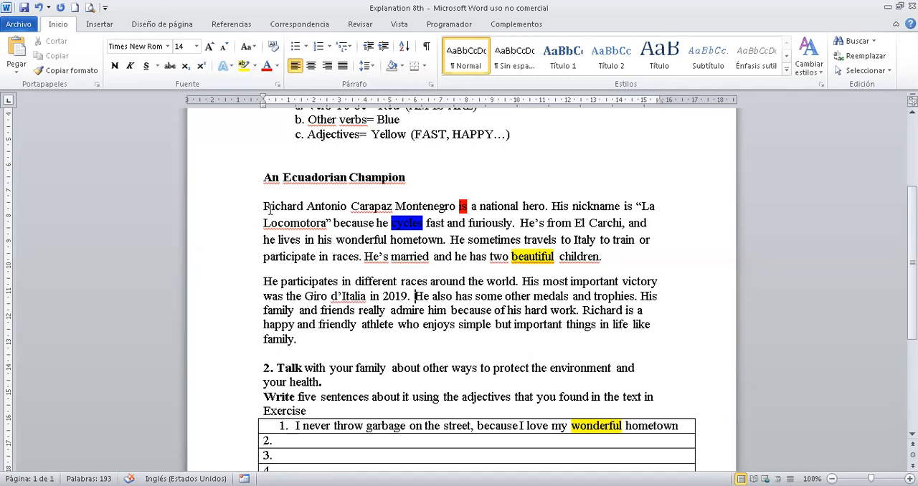
{"action": "left_click_drag", "start_coordinate": [264, 206], "coordinate": [452, 310]}
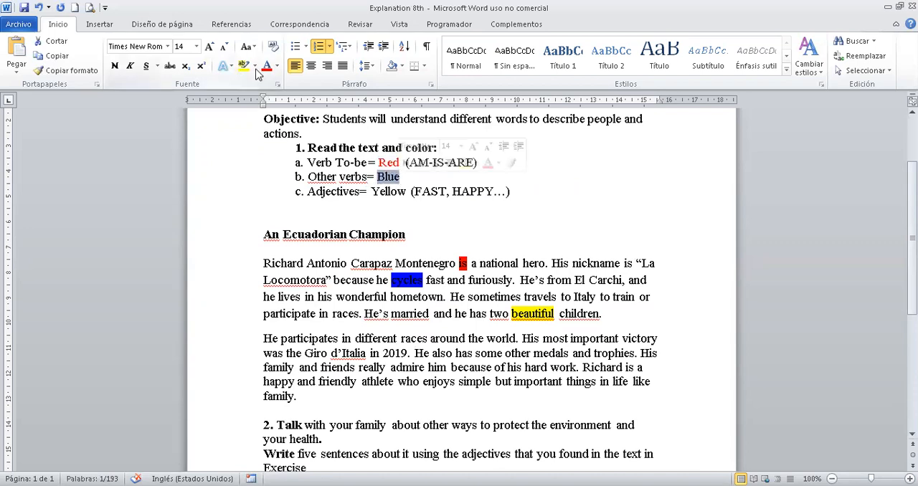
- Turn the colour key's 'Blue' label blue, then pick a font colour for 'Yellow'
{"action": "left_click", "coordinate": [270, 66]}
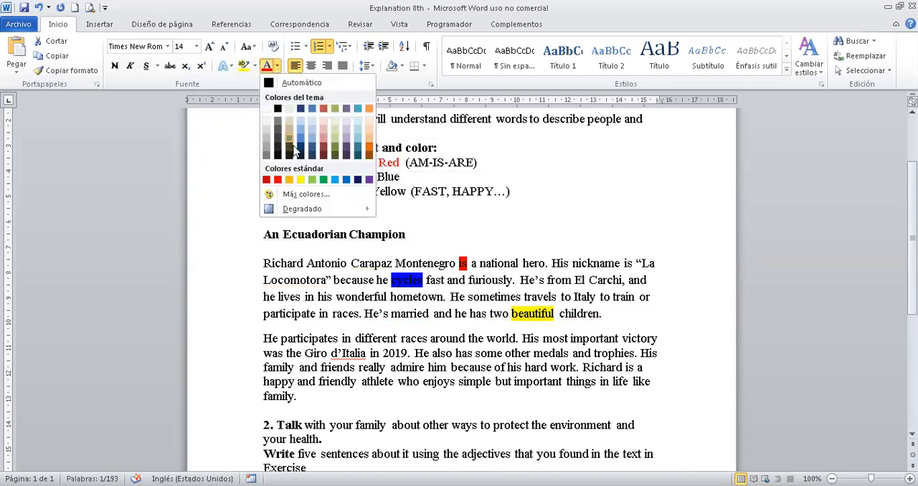
{"action": "mouse_move", "coordinate": [345, 180]}
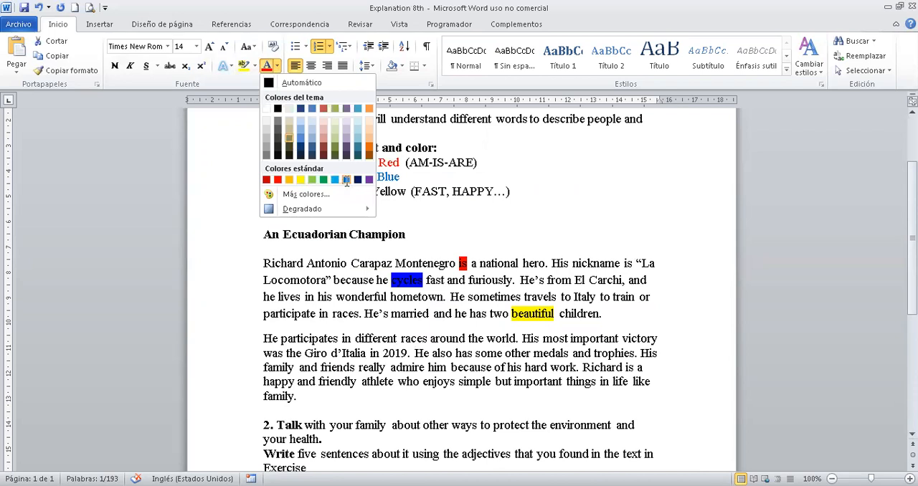
{"action": "left_click", "coordinate": [346, 180]}
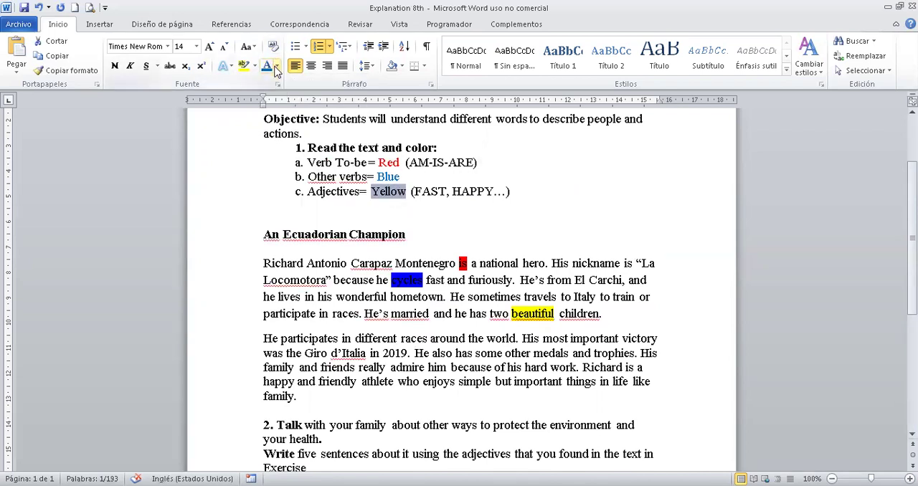
{"action": "left_click", "coordinate": [273, 65]}
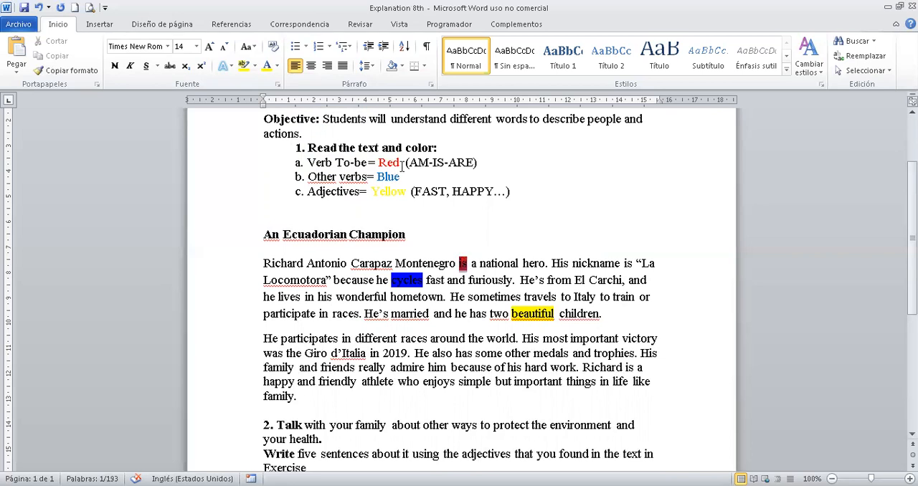
- Highlight 'is' in the nickname sentence red and 'fast' yellow
{"action": "left_click_drag", "start_coordinate": [404, 162], "coordinate": [479, 162]}
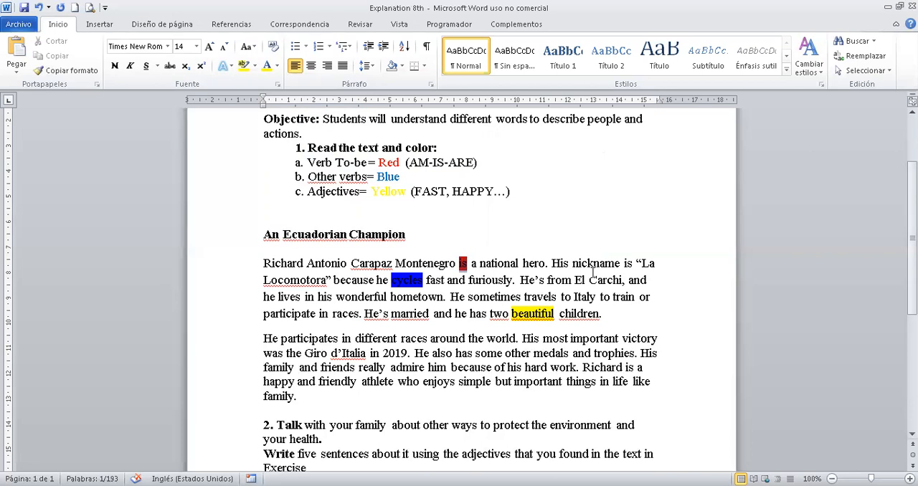
{"action": "mouse_move", "coordinate": [624, 262]}
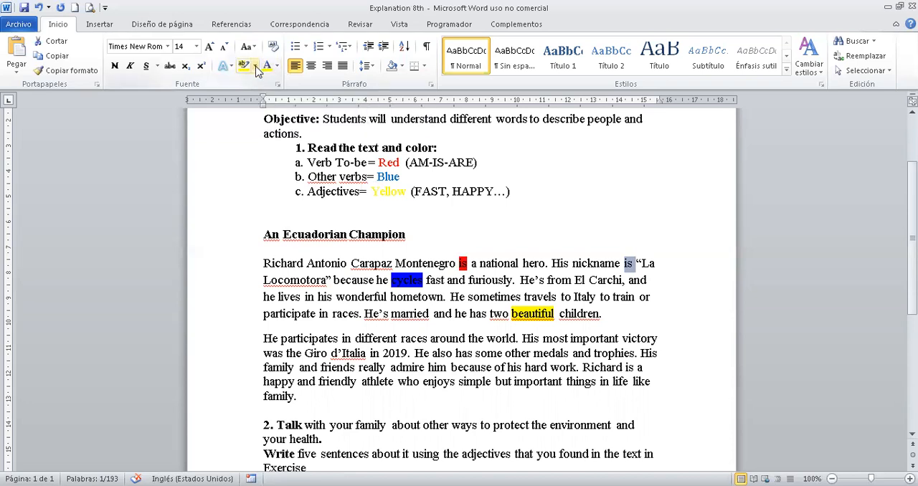
{"action": "left_click", "coordinate": [248, 66]}
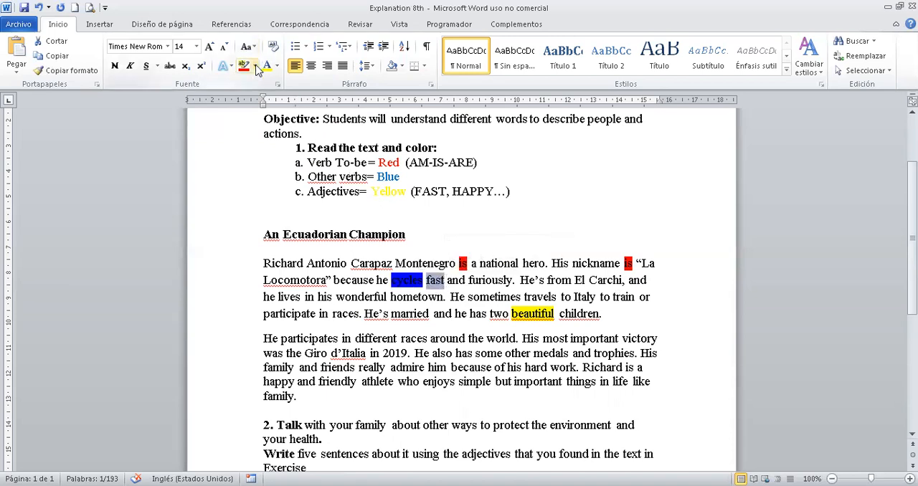
{"action": "left_click", "coordinate": [256, 66]}
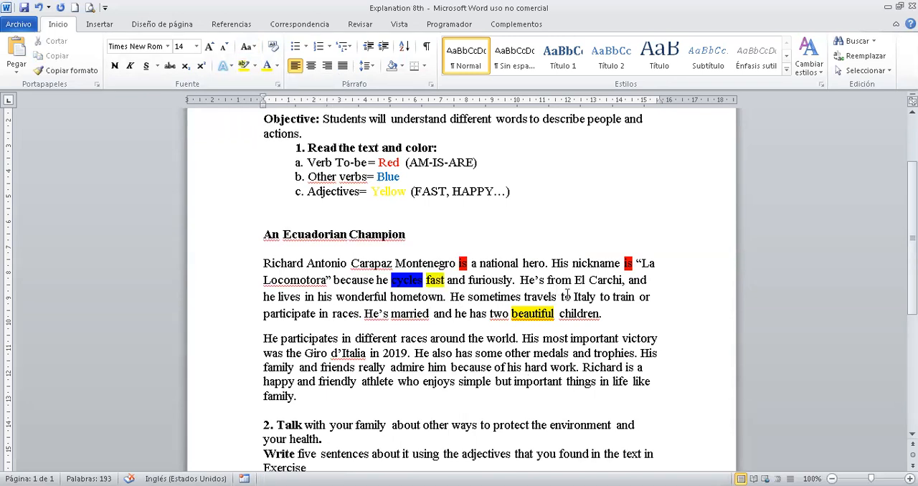
{"action": "mouse_move", "coordinate": [469, 280]}
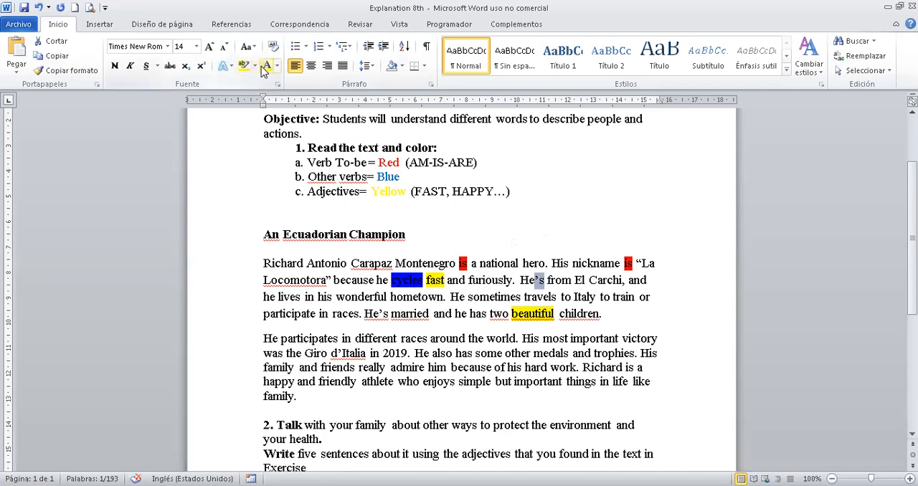
- Highlight the 's of He's in red and select 'lives' for a yellow highlight
{"action": "left_click", "coordinate": [246, 66]}
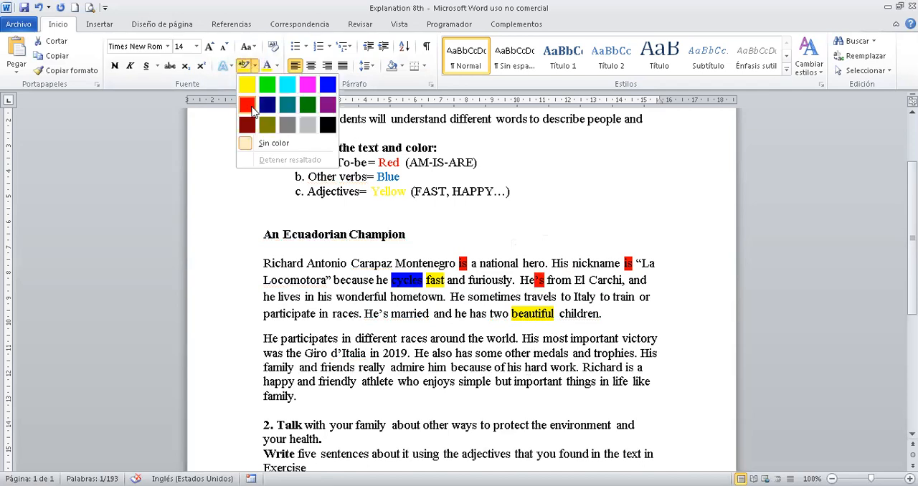
{"action": "left_click", "coordinate": [246, 83]}
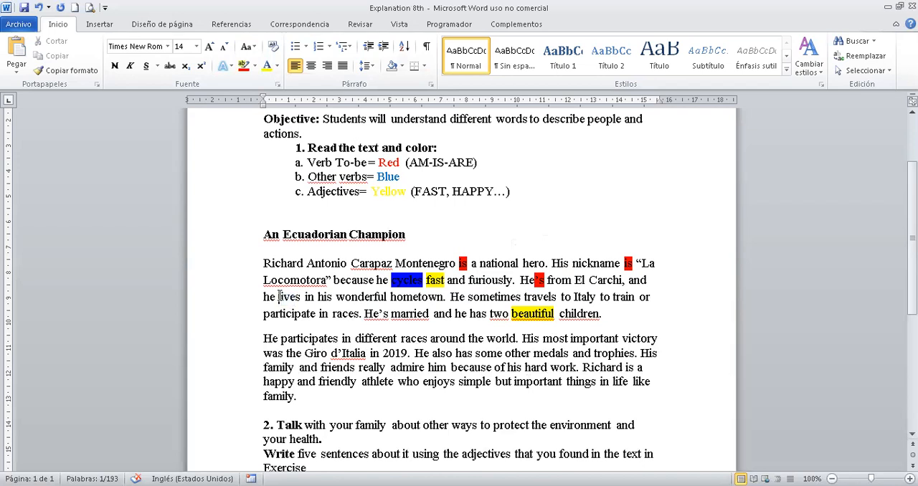
{"action": "double_click", "coordinate": [281, 297]}
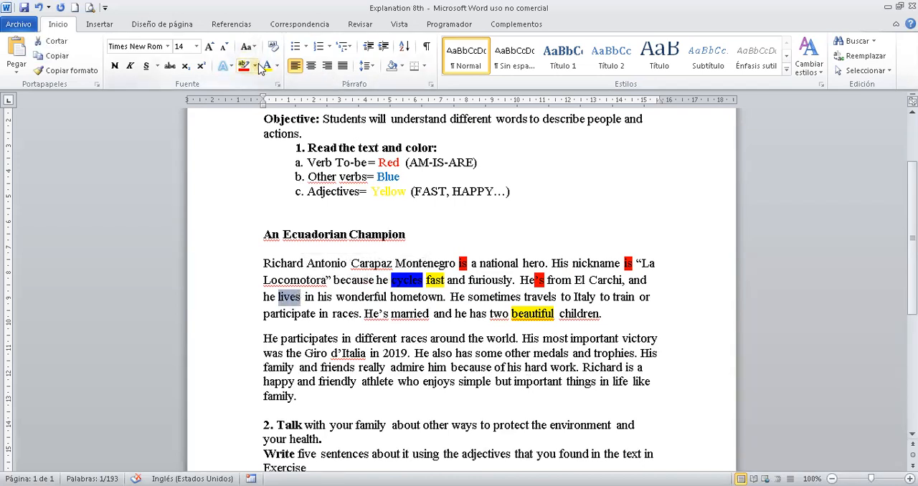
{"action": "left_click", "coordinate": [249, 65]}
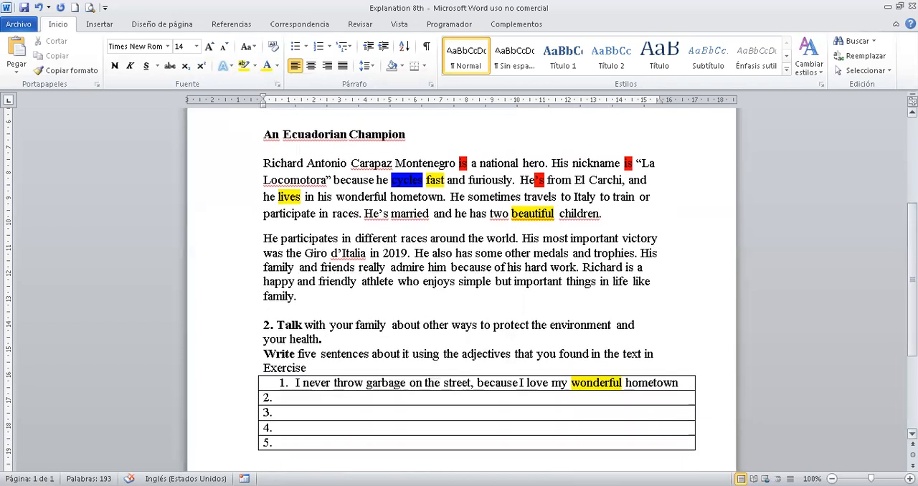
- Type 'Verb to Be: is, ' below the reading
{"action": "scroll", "scroll_direction": "down", "scroll_amount": 3}
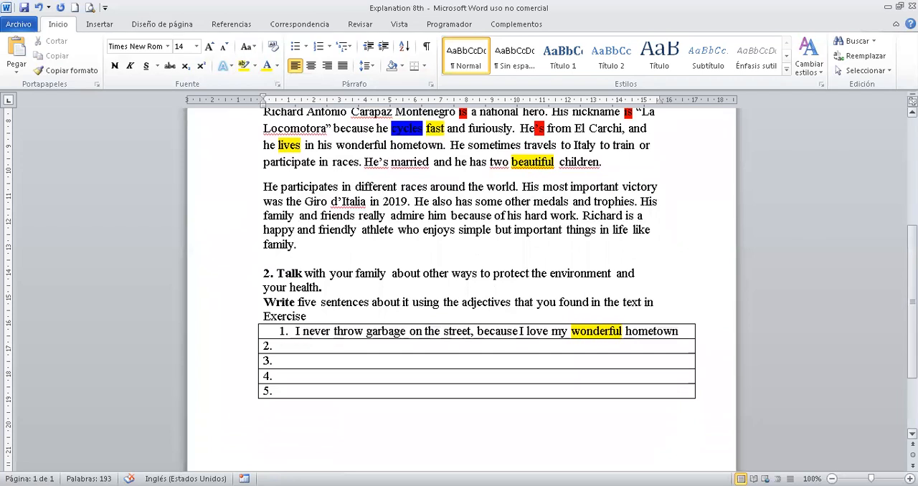
{"action": "mouse_move", "coordinate": [449, 240]}
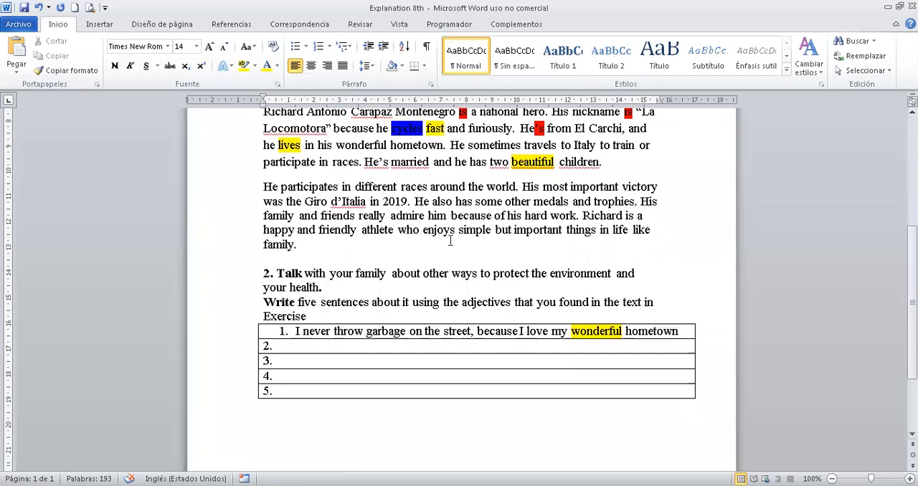
{"action": "mouse_move", "coordinate": [334, 247]}
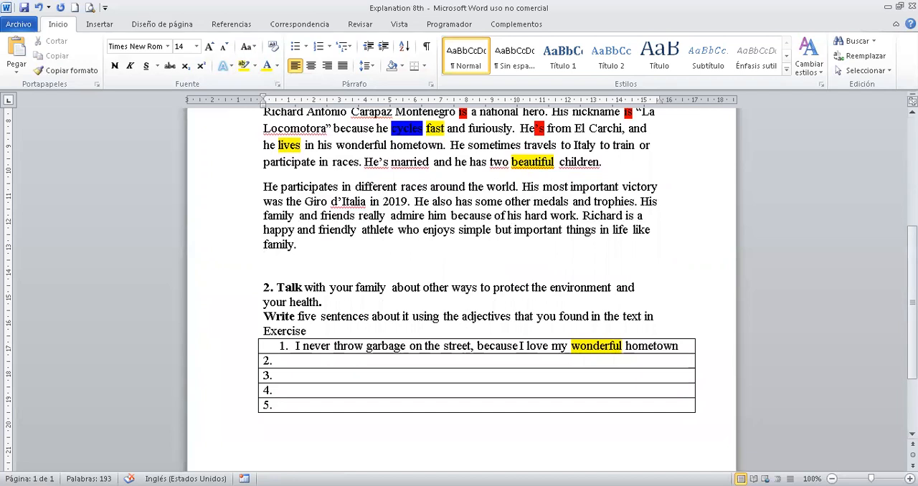
{"action": "type", "text": "V"}
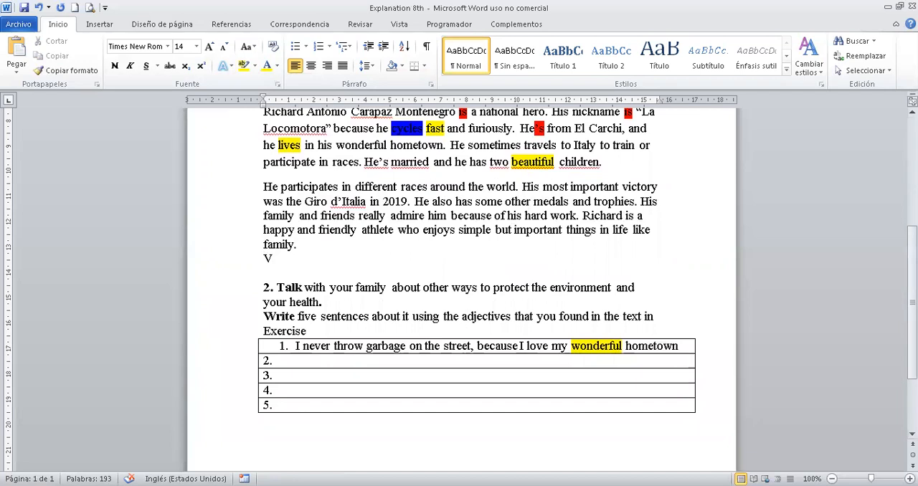
{"action": "type", "text": "erb to"}
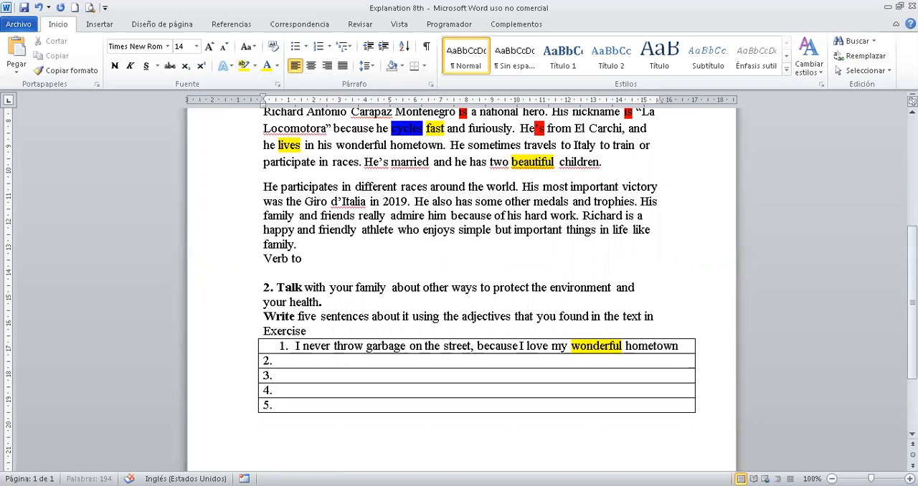
{"action": "type", "text": "Be"}
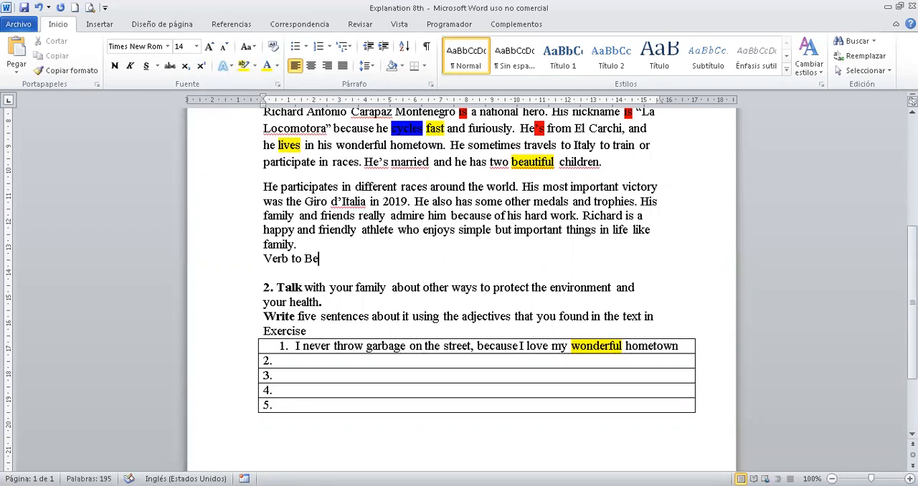
{"action": "type", "text": ":"}
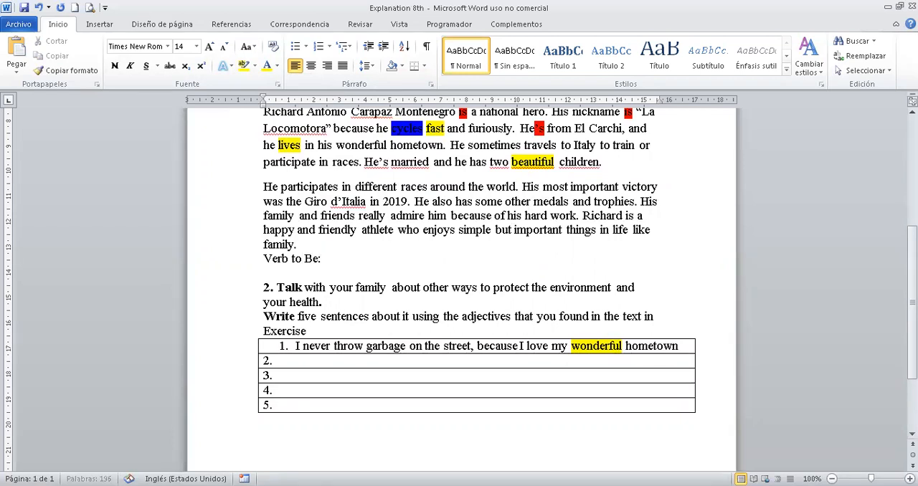
{"action": "type", "text": "is"}
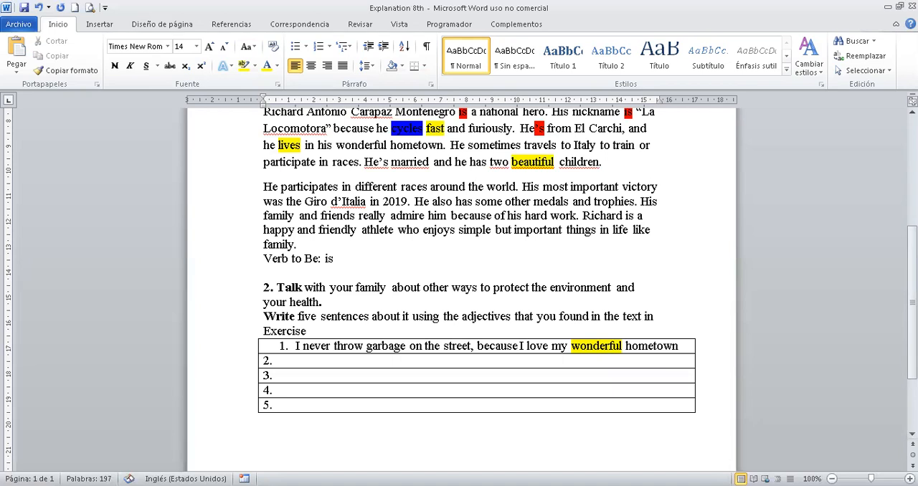
{"action": "type", "text": "\", \""}
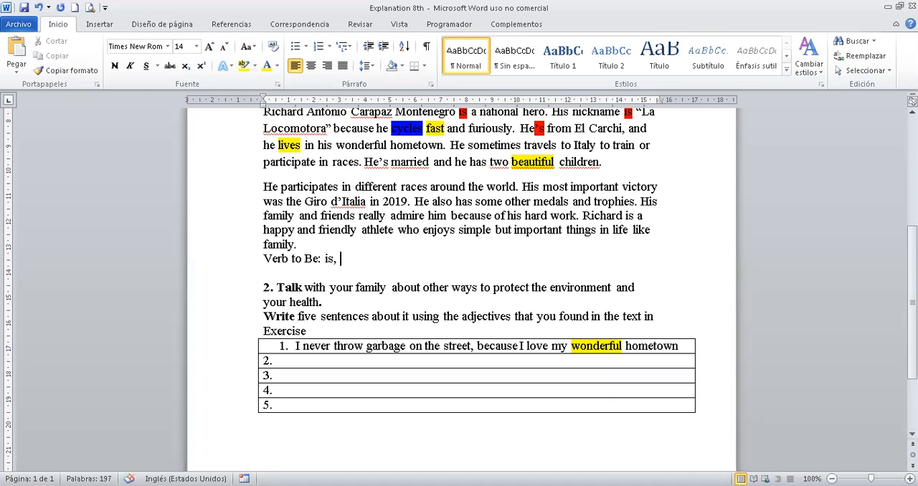
- Add a new line 'Other verbs: lives, …' beneath it
{"action": "key", "text": "Enter"}
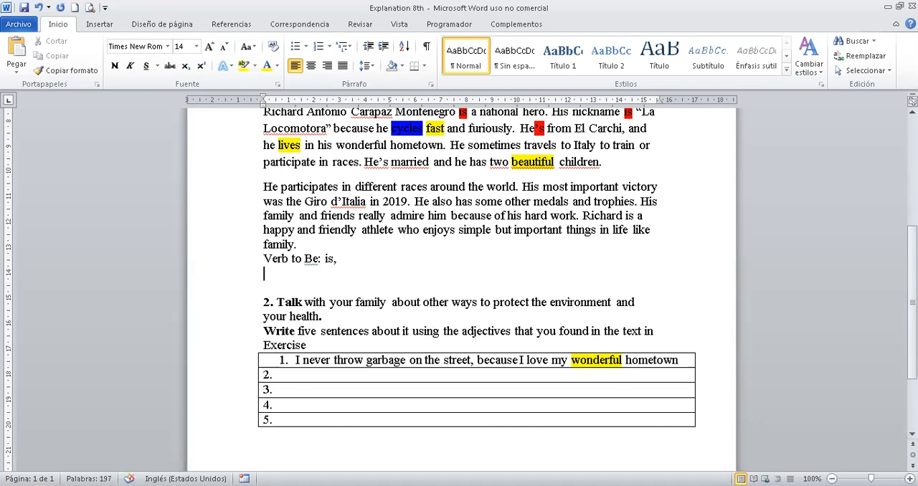
{"action": "type", "text": "Other verbs"}
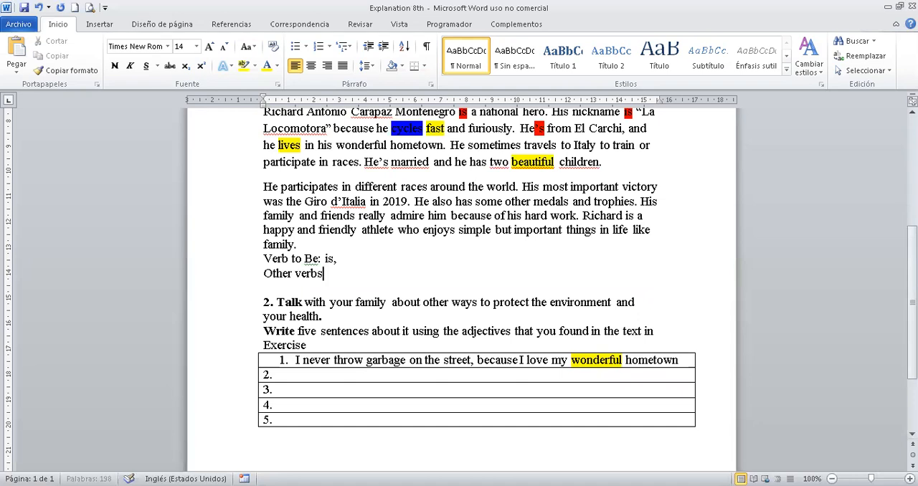
{"action": "type", "text": ":"}
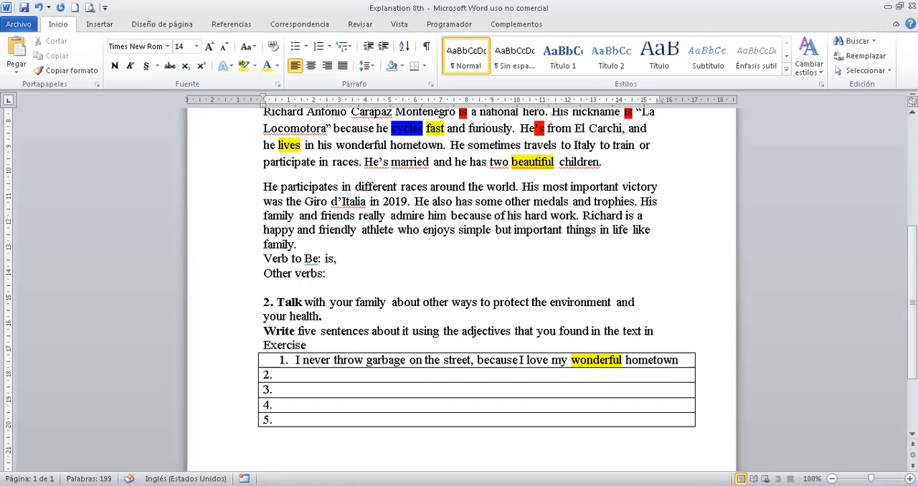
{"action": "type", "text": "lives,"}
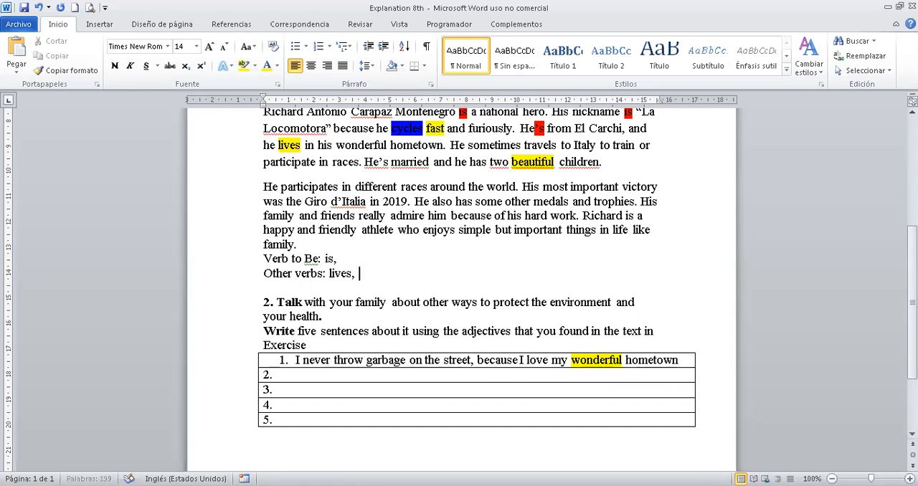
{"action": "type", "text": "…"}
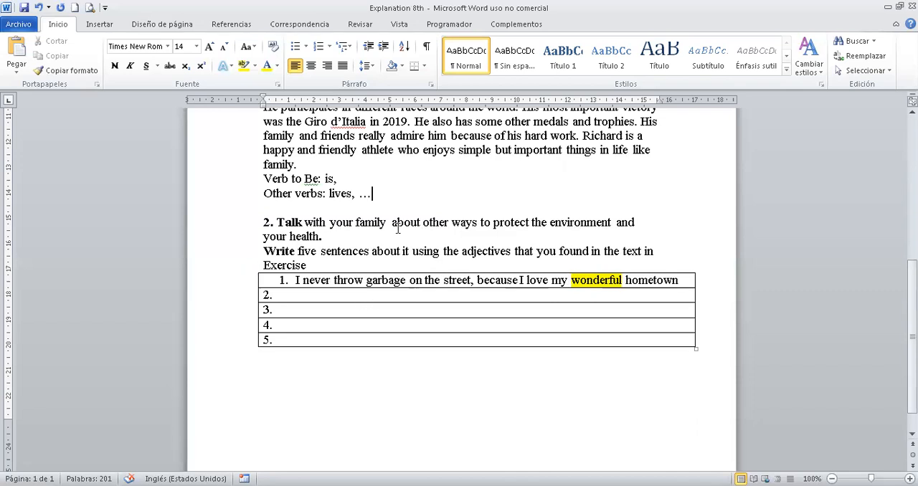
{"action": "mouse_move", "coordinate": [503, 239]}
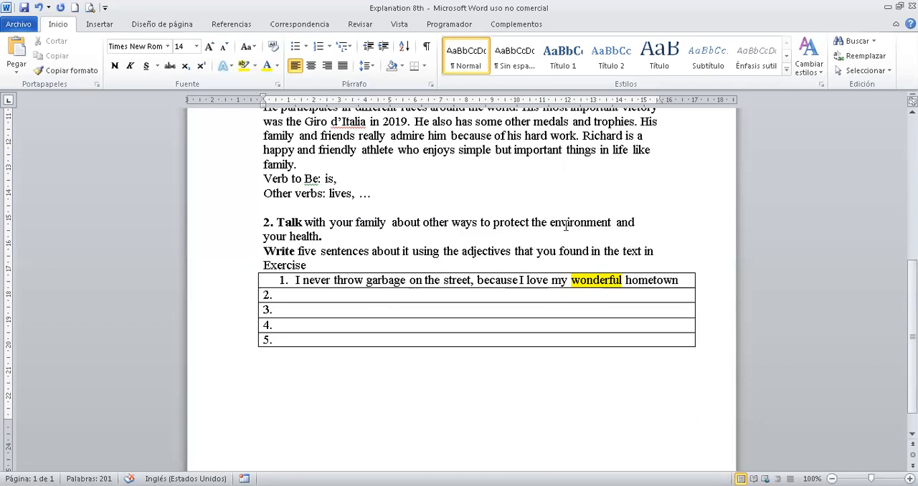
{"action": "mouse_move", "coordinate": [337, 251]}
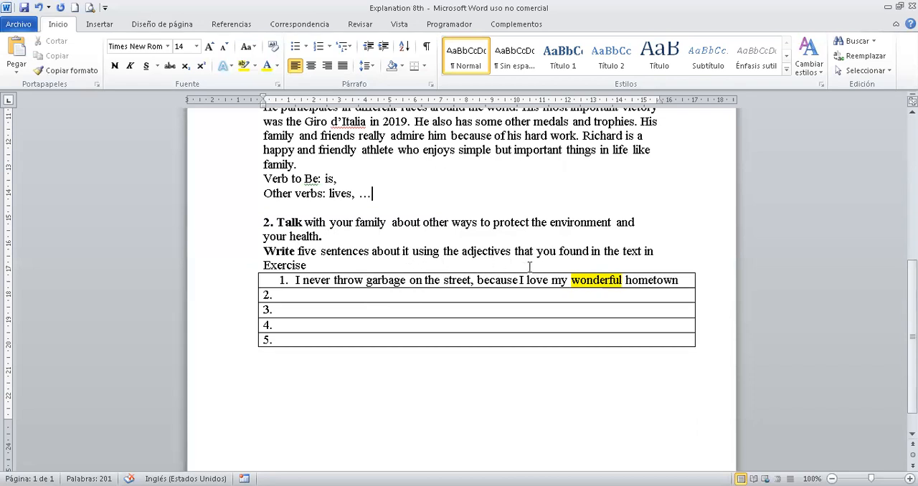
{"action": "mouse_move", "coordinate": [611, 259]}
{"action": "type", "text": "s"}
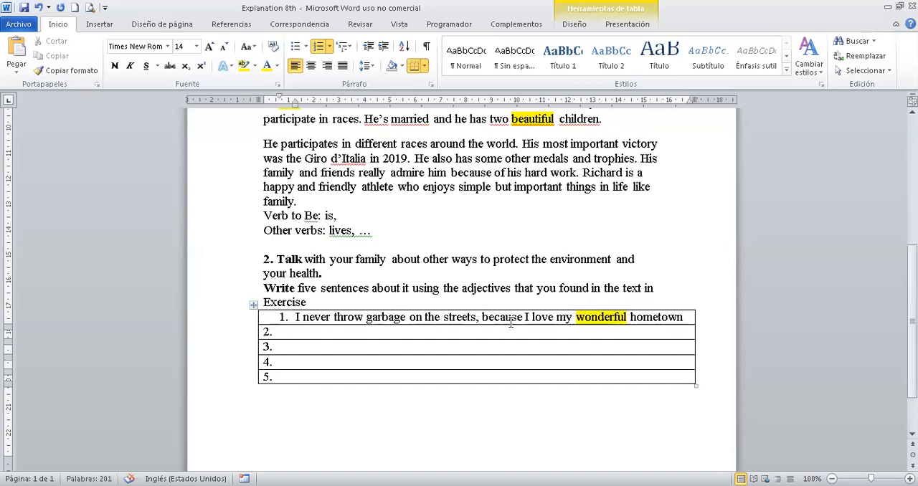
{"action": "mouse_move", "coordinate": [587, 331]}
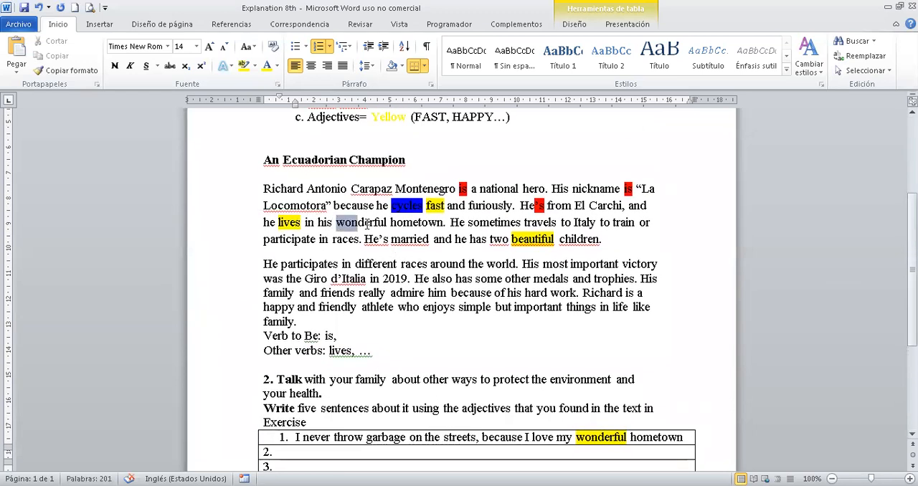
- Change the highlight on 'lives' in the first paragraph from yellow to bright blue
{"action": "double_click", "coordinate": [360, 222]}
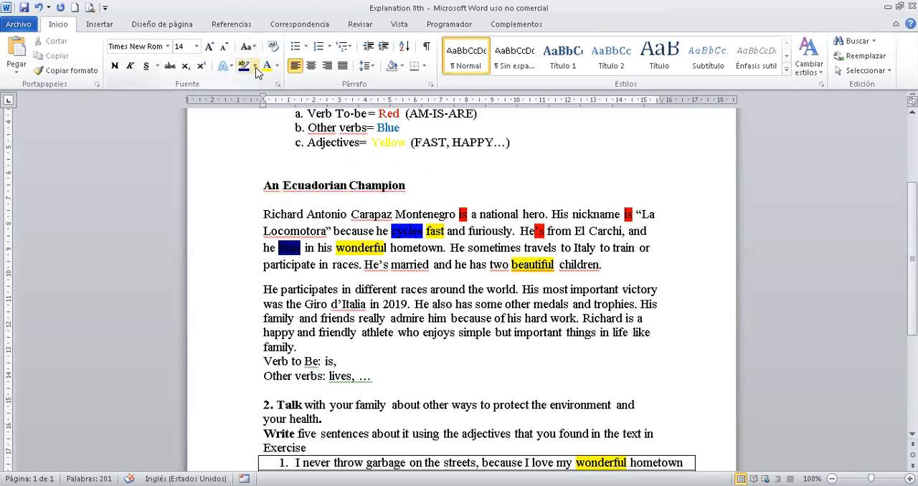
{"action": "left_click", "coordinate": [251, 65]}
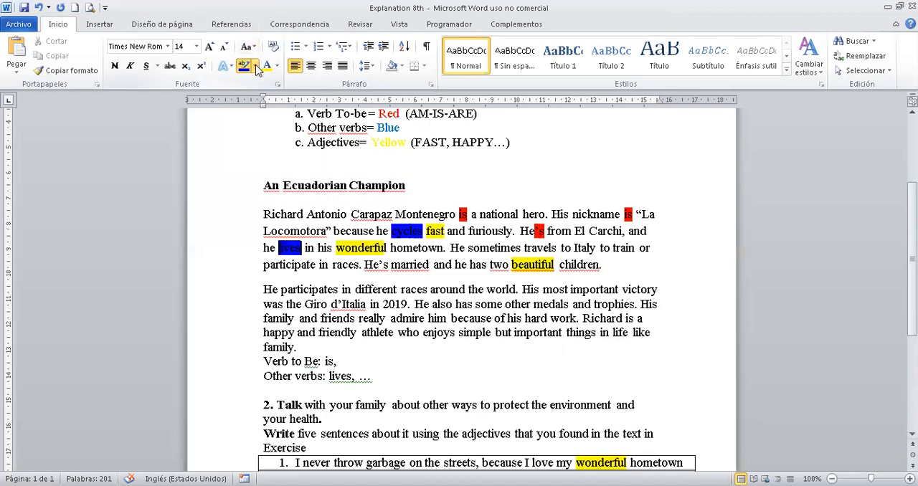
{"action": "left_click", "coordinate": [250, 66]}
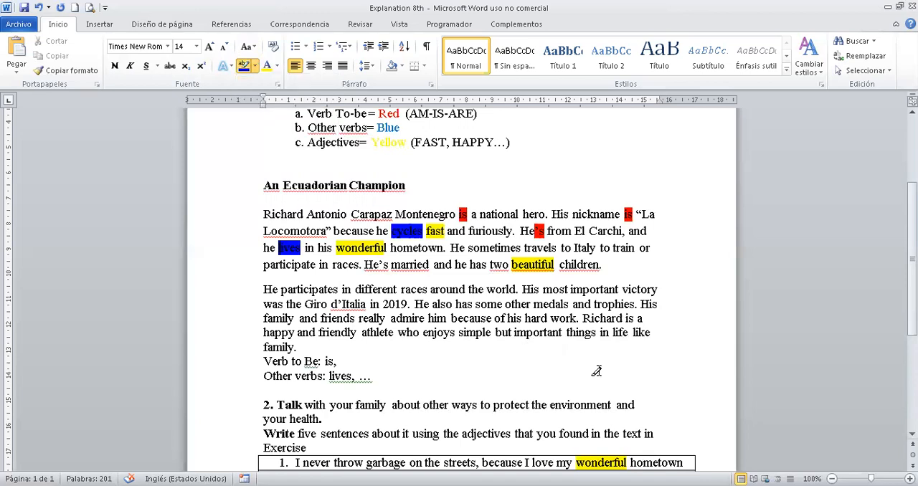
{"action": "left_click", "coordinate": [373, 376]}
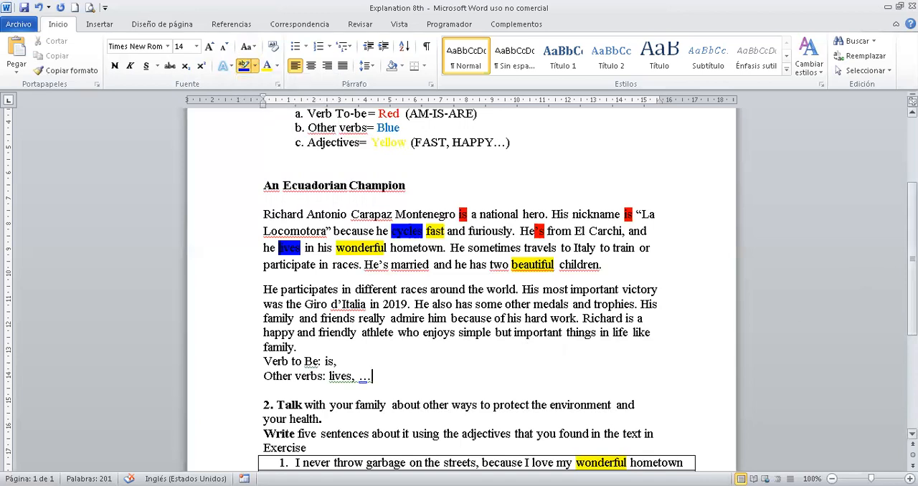
{"action": "scroll", "scroll_direction": "down", "scroll_amount": 3}
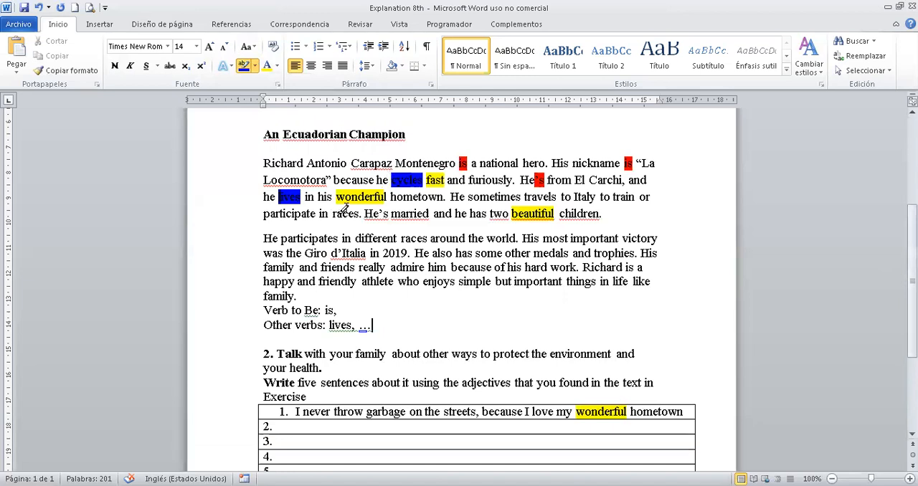
{"action": "mouse_move", "coordinate": [344, 208]}
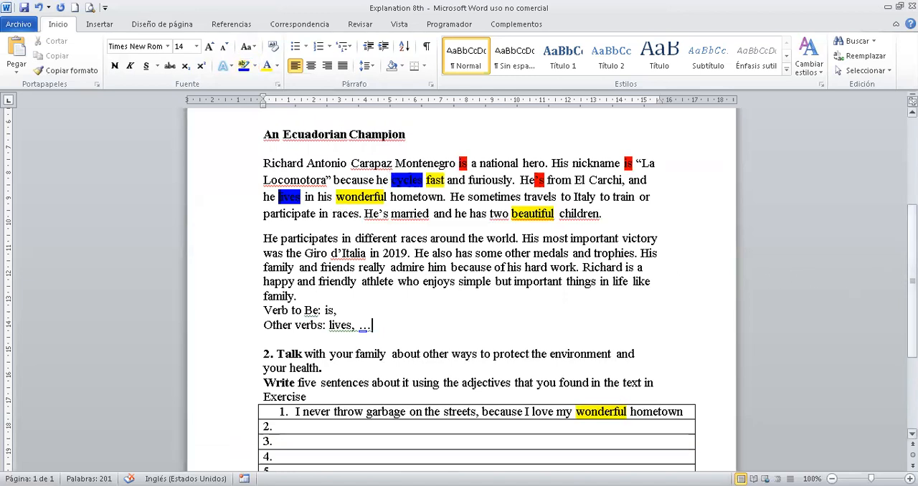
{"action": "scroll", "scroll_direction": "down", "scroll_amount": 3}
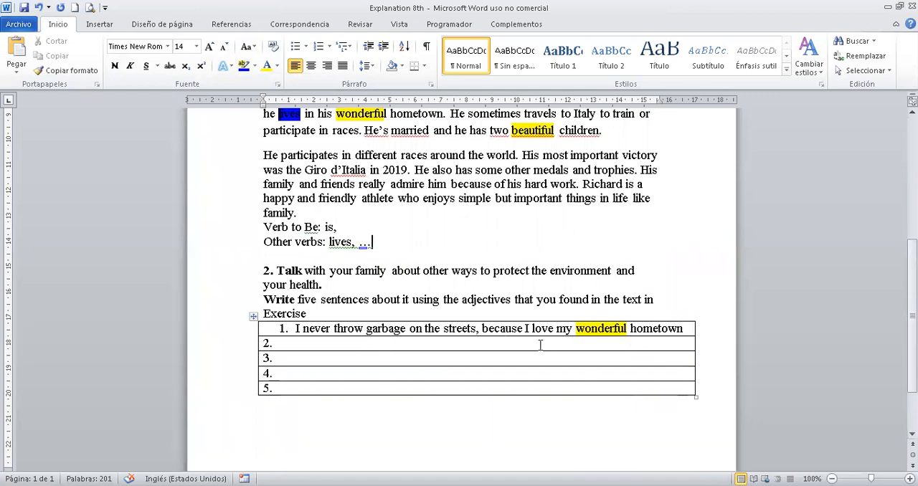
{"action": "mouse_move", "coordinate": [376, 328]}
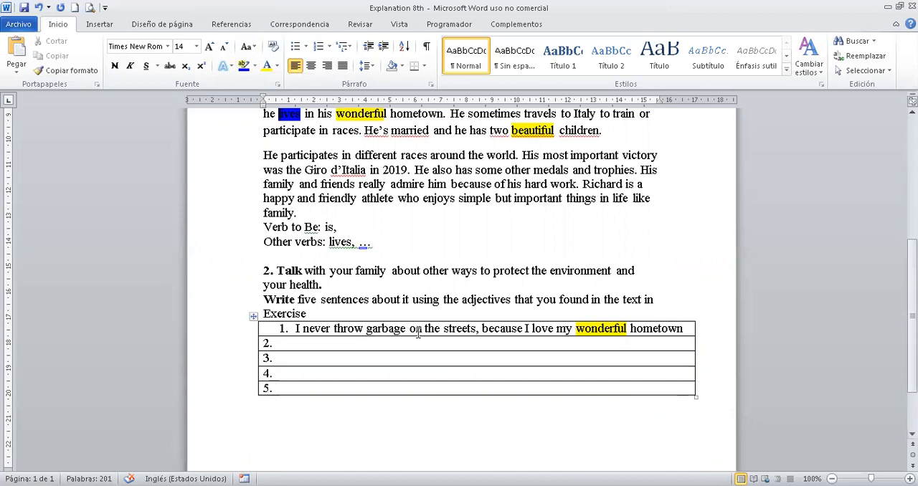
{"action": "mouse_move", "coordinate": [457, 334]}
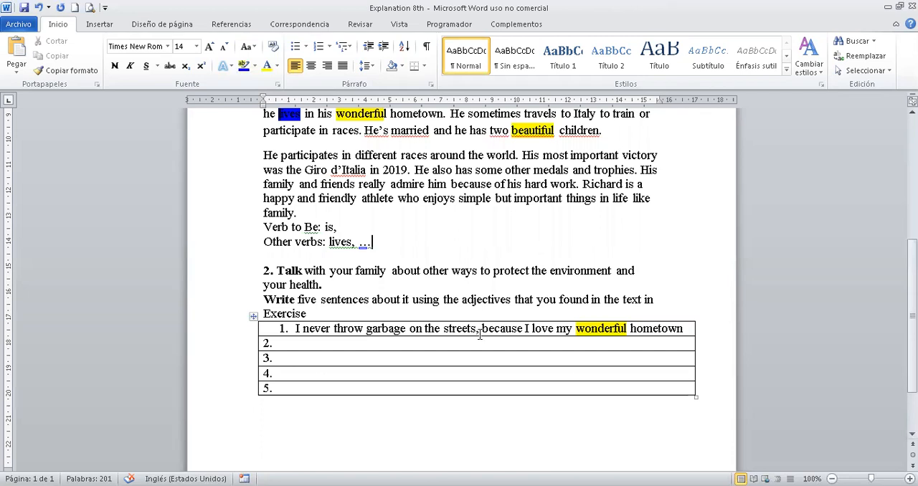
{"action": "mouse_move", "coordinate": [549, 331]}
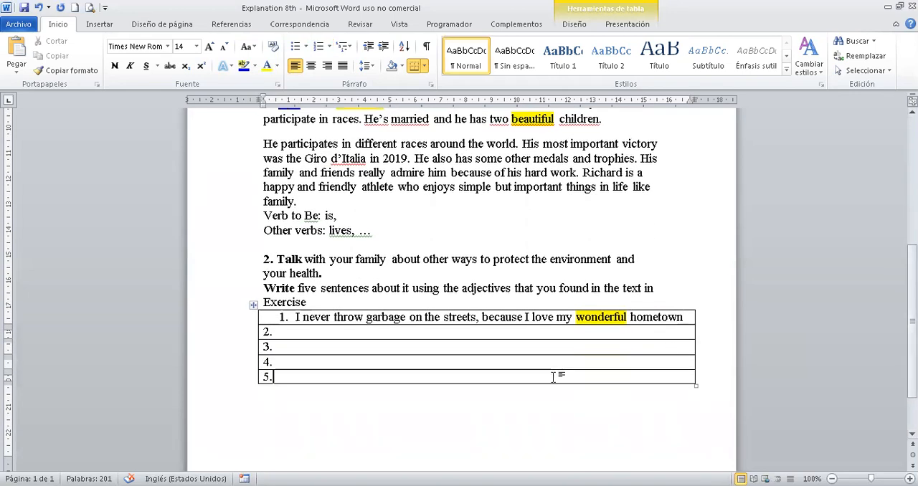
{"action": "scroll", "scroll_direction": "down", "scroll_amount": 3}
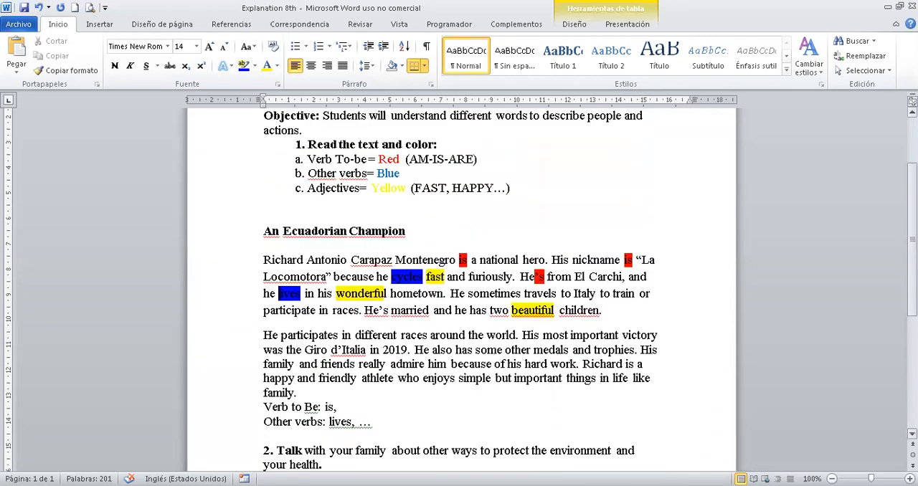
{"action": "scroll", "scroll_direction": "down", "scroll_amount": 3}
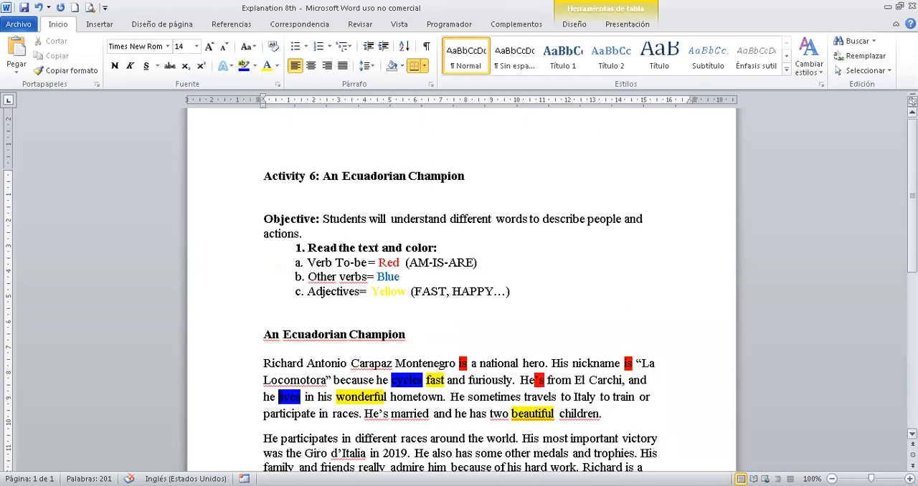
{"action": "scroll", "scroll_direction": "down", "scroll_amount": 3}
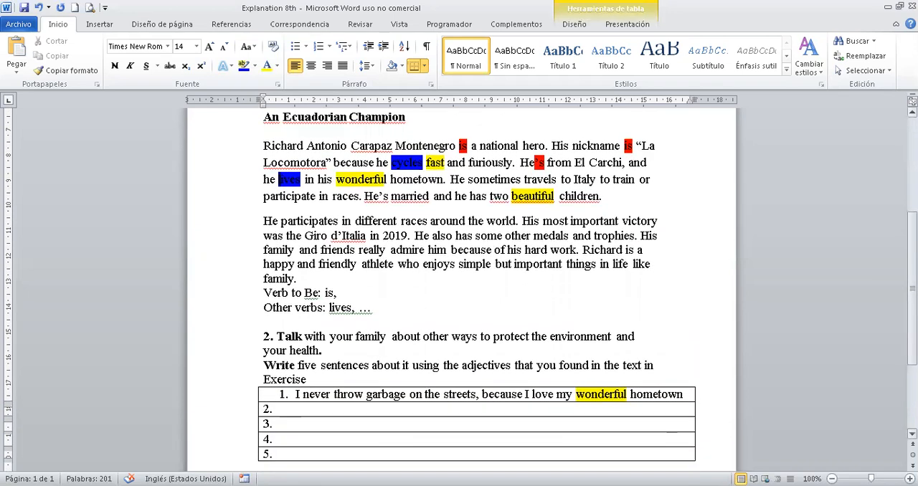